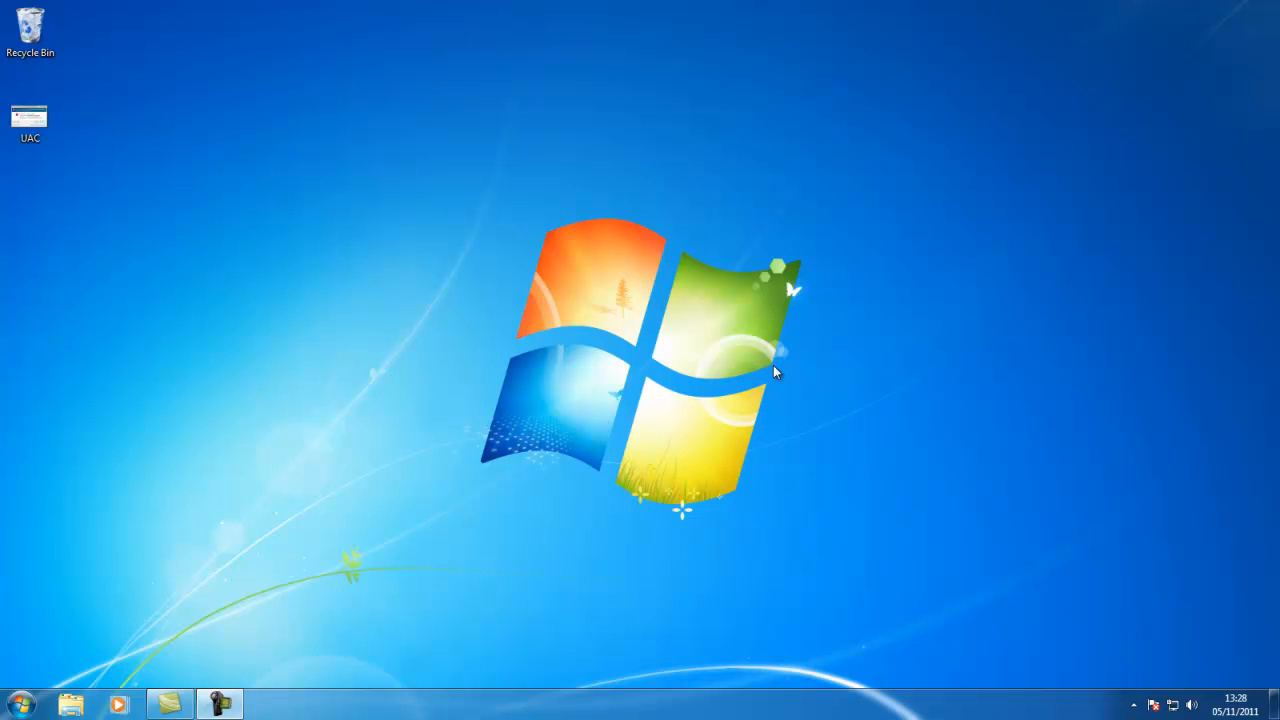
{"action": "mouse_move", "coordinate": [143, 165]}
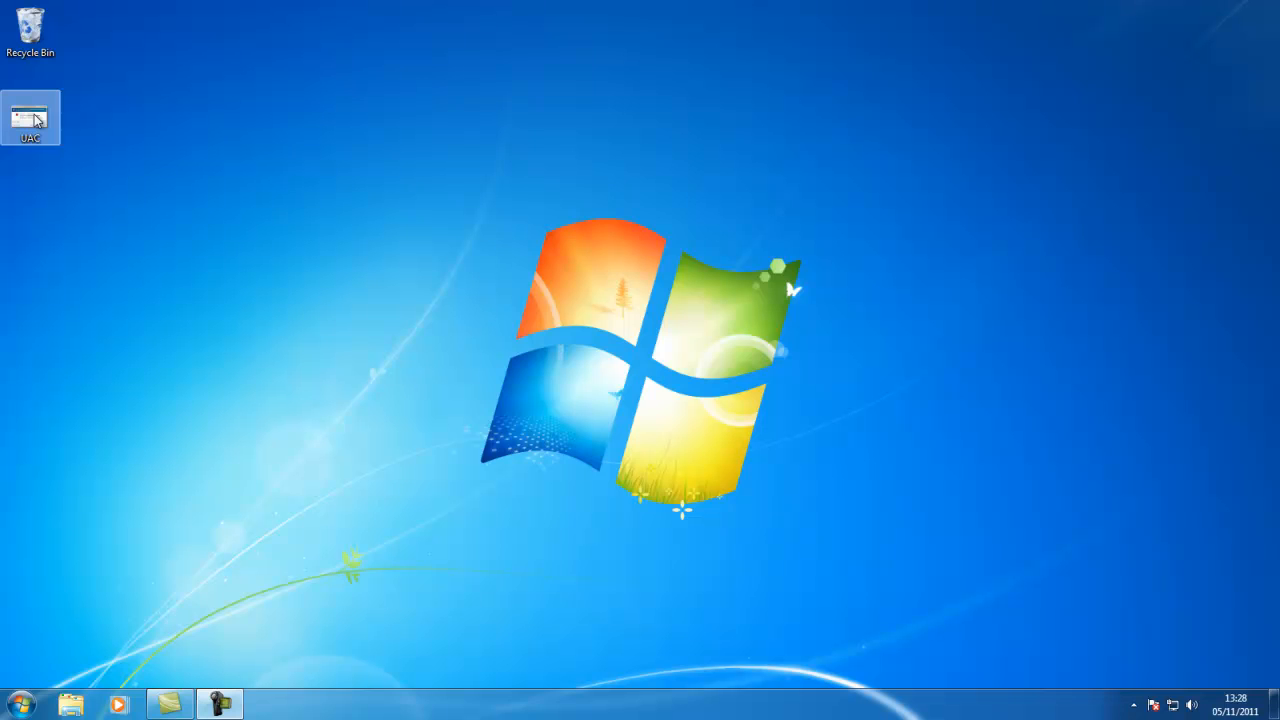
Step: Launch the desktop UAC example to show Adobe Reader 8.1.2's permission prompt
{"action": "double_click", "coordinate": [30, 117]}
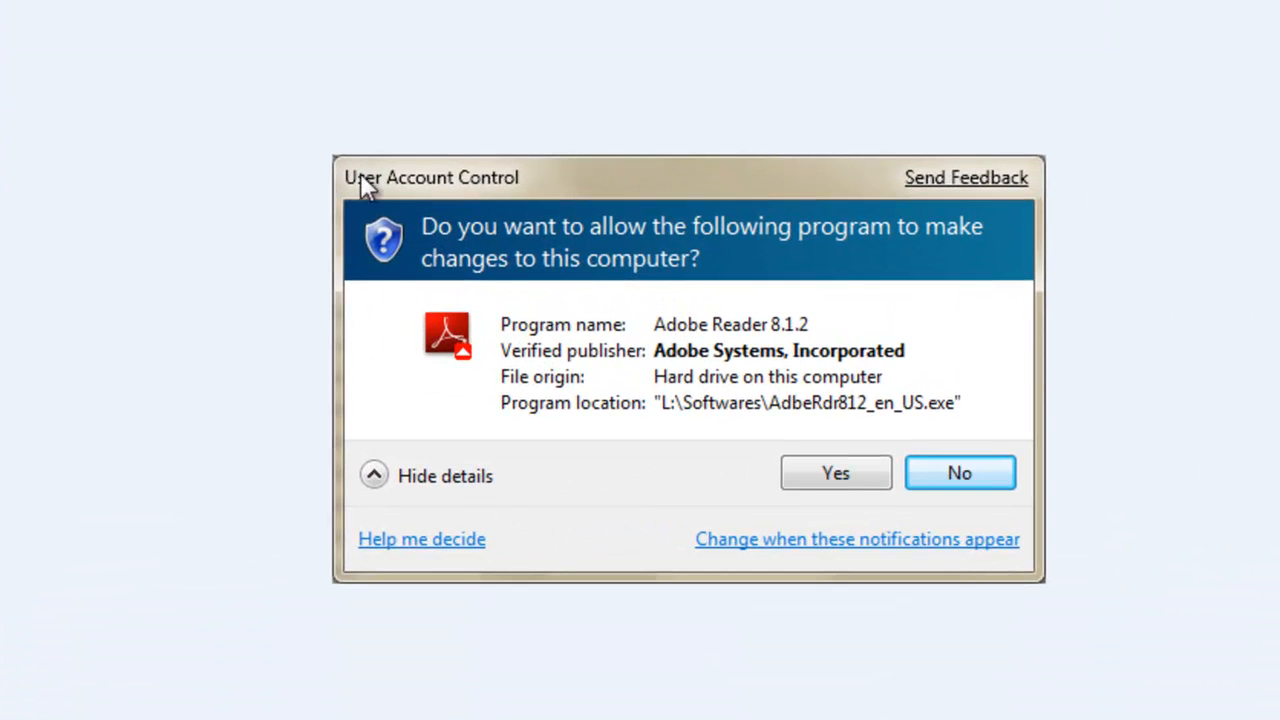
{"action": "mouse_move", "coordinate": [445, 250]}
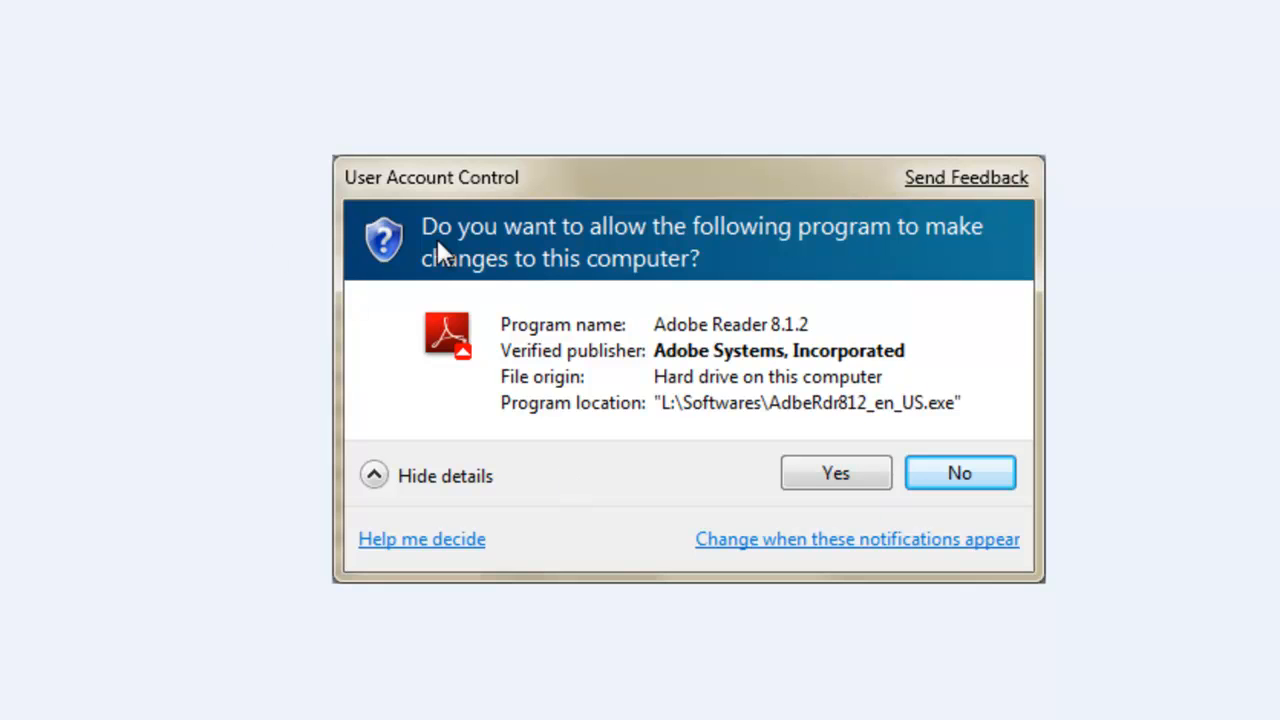
{"action": "mouse_move", "coordinate": [948, 258]}
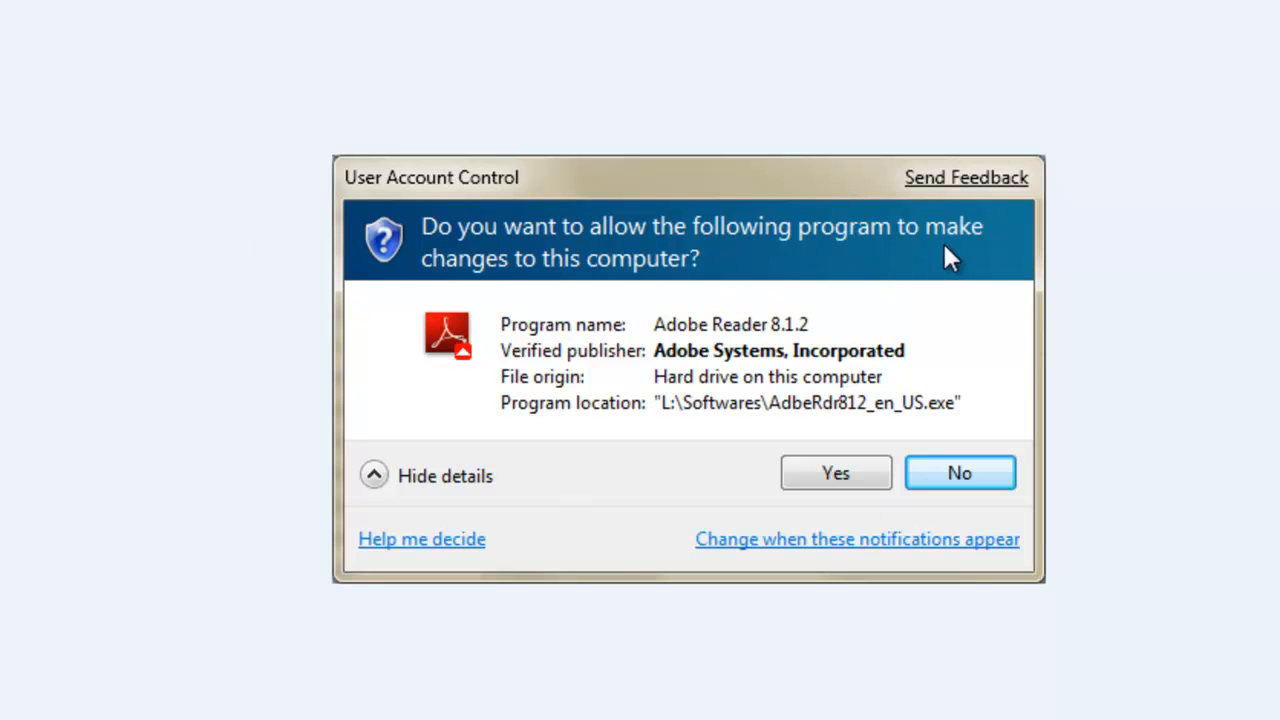
{"action": "mouse_move", "coordinate": [785, 310]}
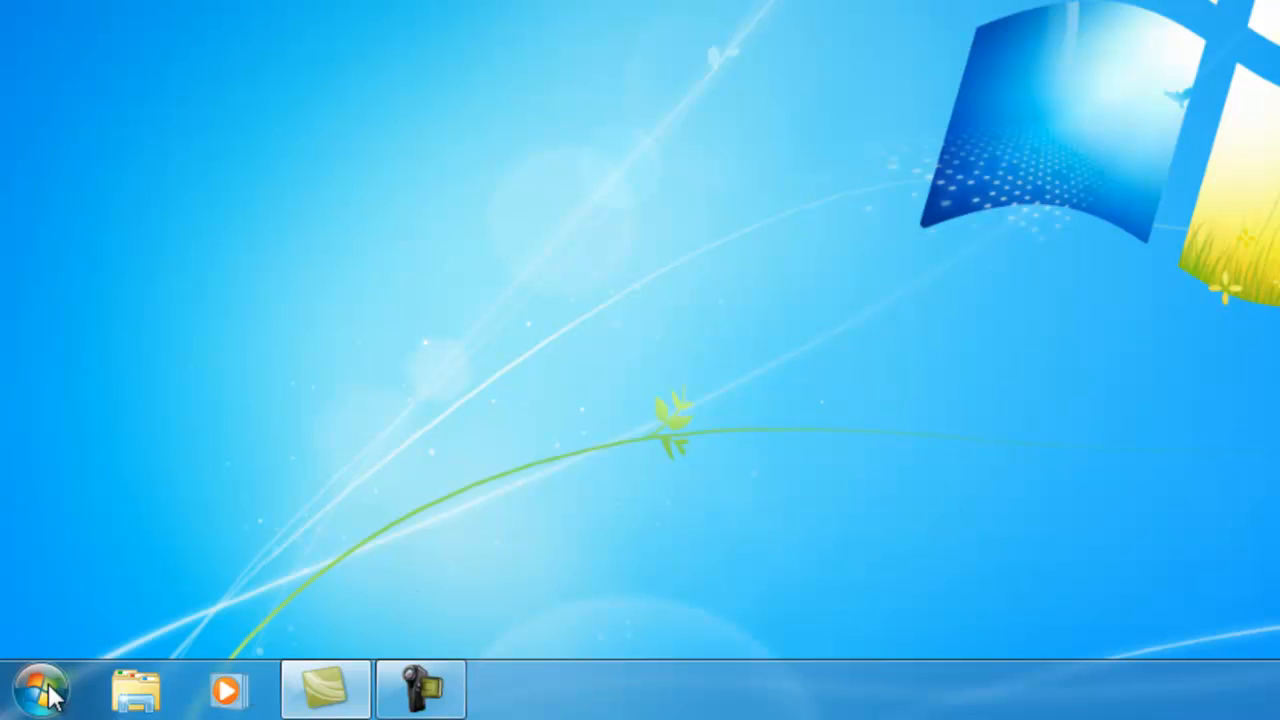
Step: Open Control Panel from the Start menu
{"action": "left_click", "coordinate": [40, 690]}
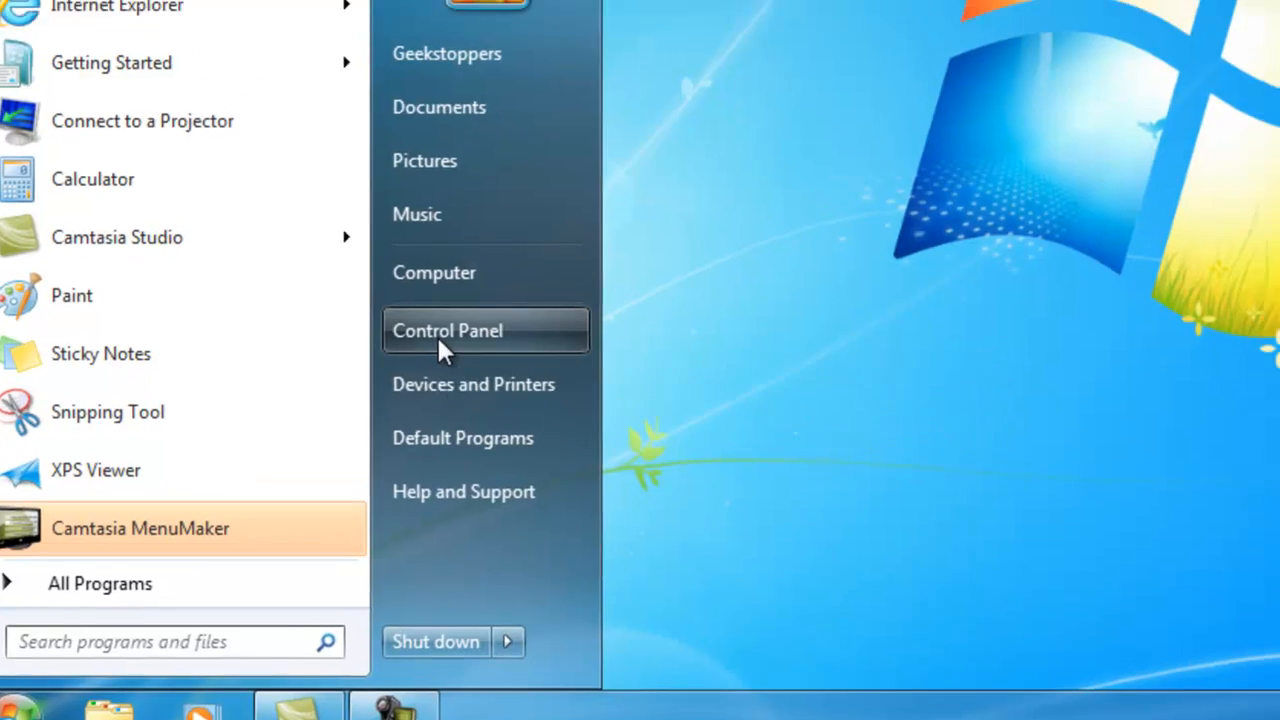
{"action": "left_click", "coordinate": [447, 330]}
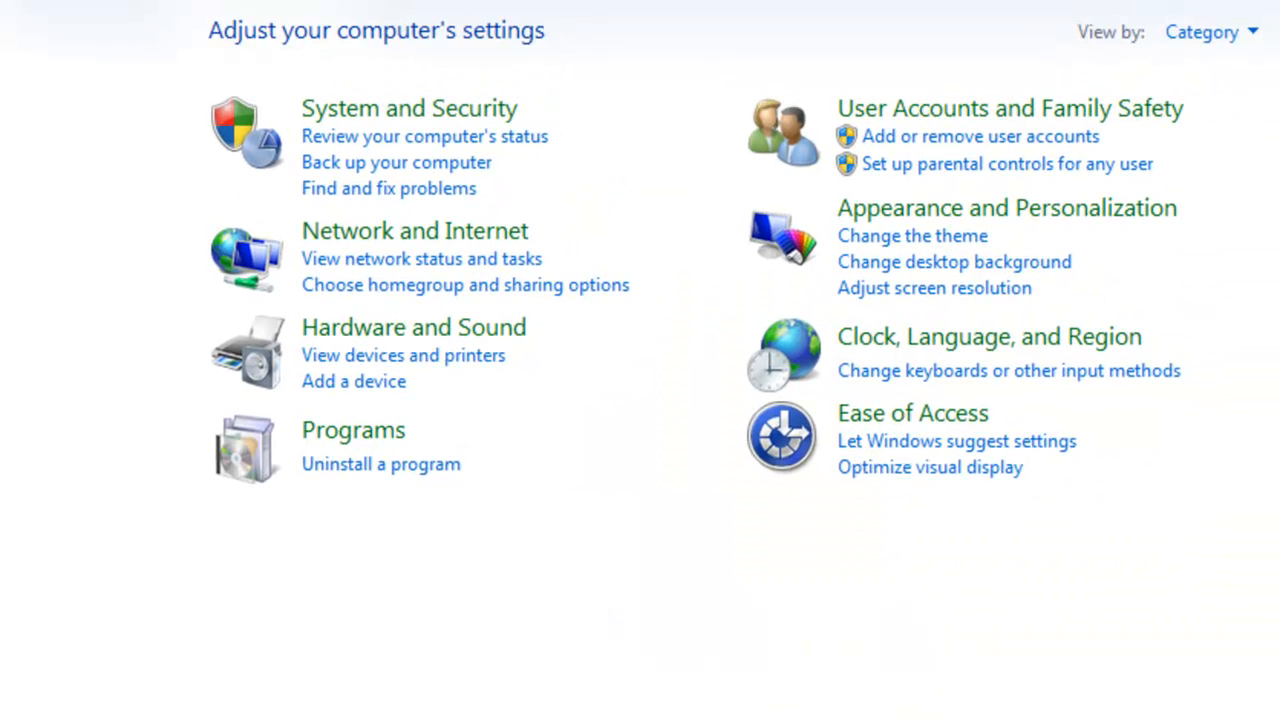
{"action": "mouse_move", "coordinate": [1009, 108]}
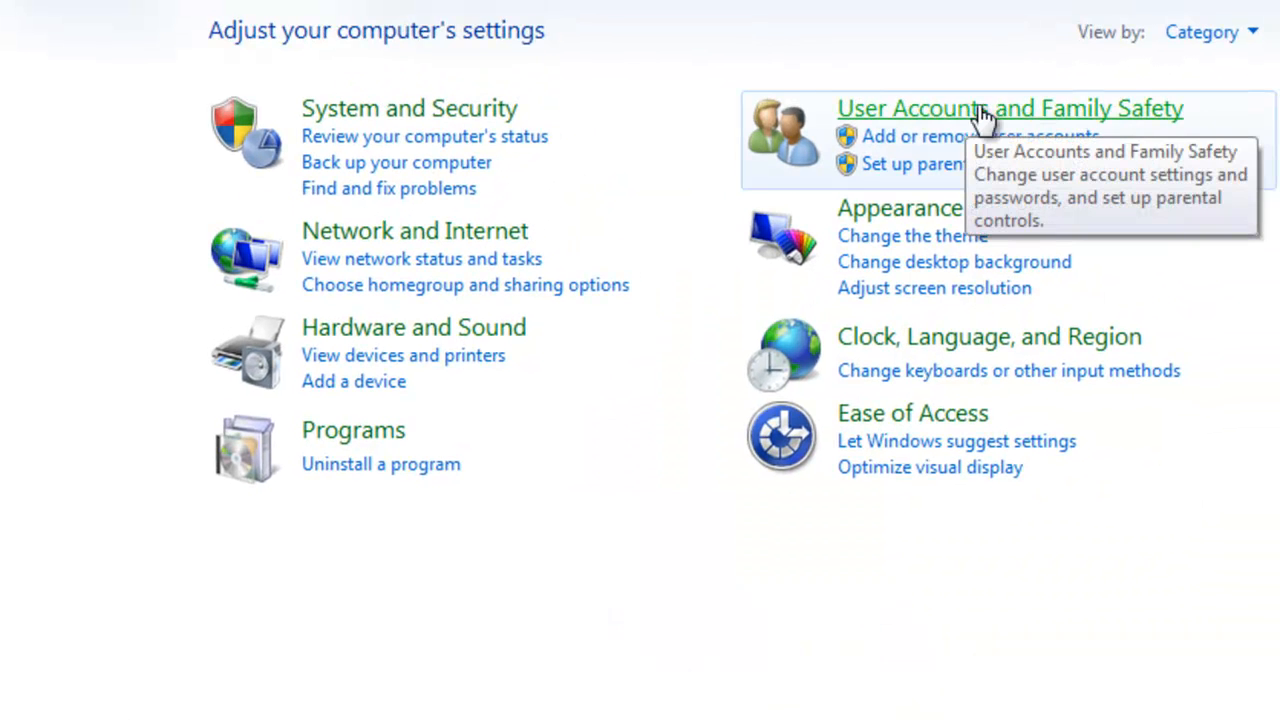
Step: Go to User Accounts via User Accounts and Family Safety
{"action": "left_click", "coordinate": [1009, 108]}
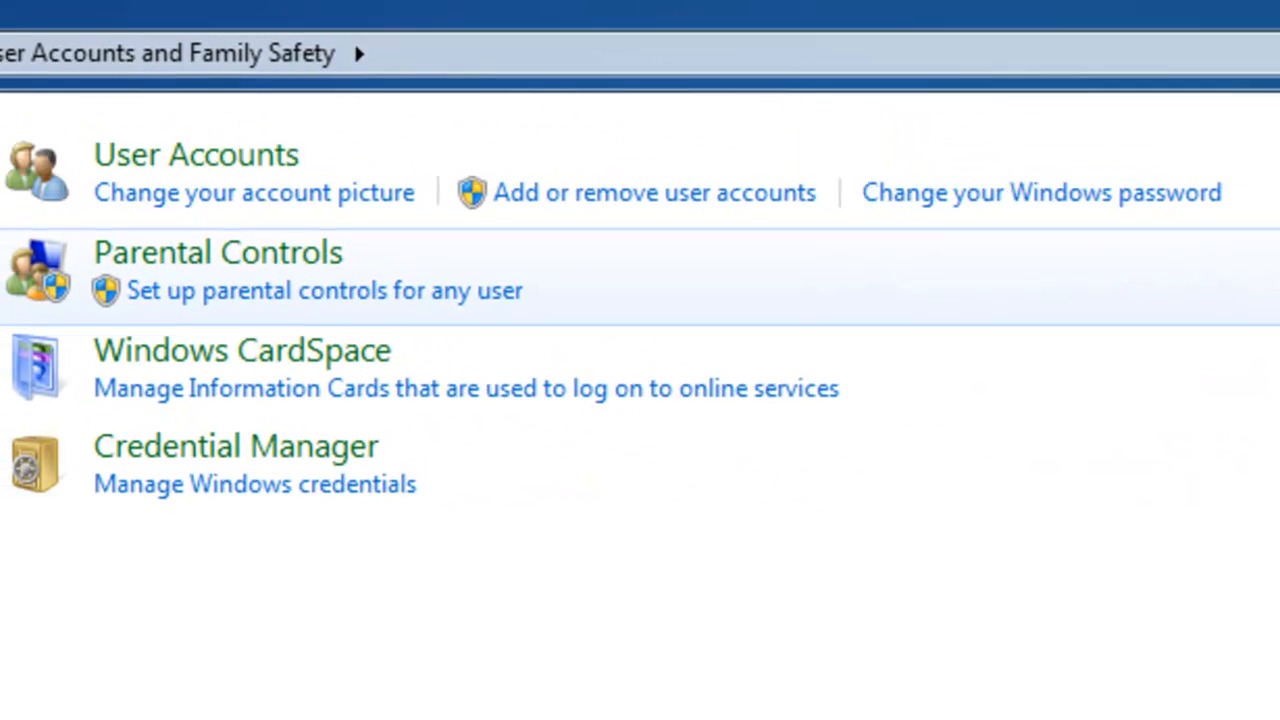
{"action": "mouse_move", "coordinate": [213, 165]}
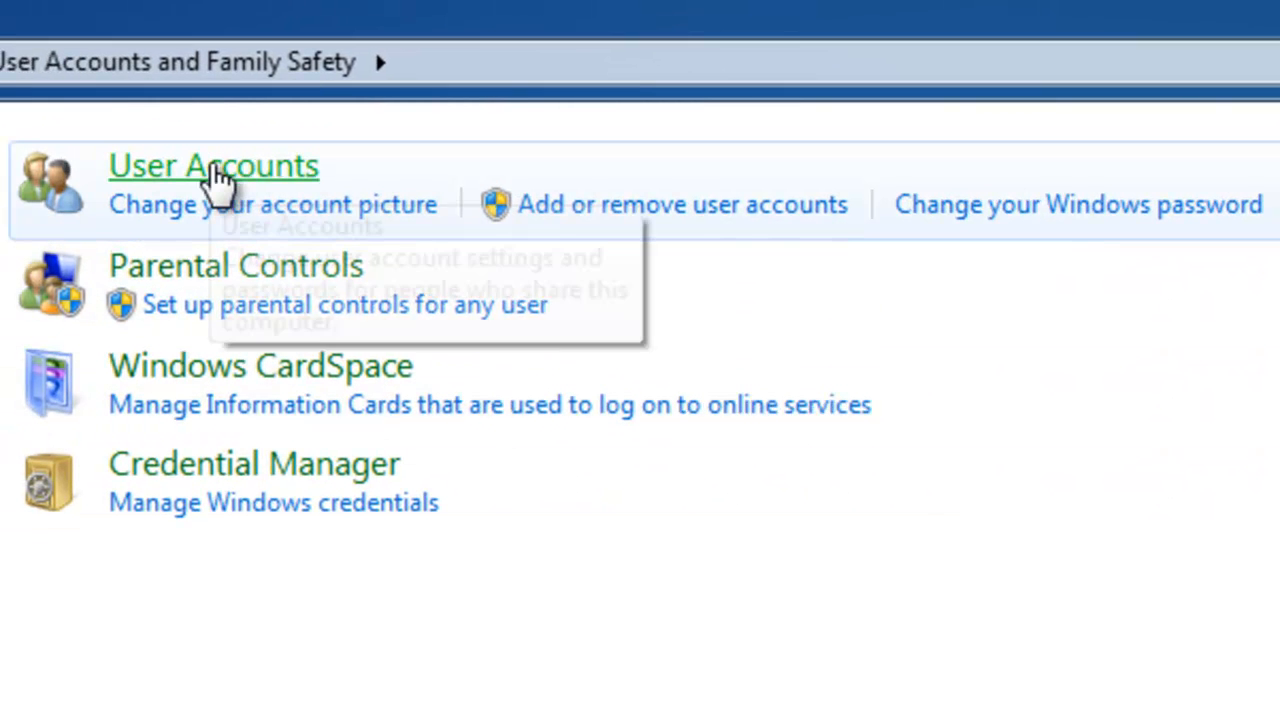
{"action": "left_click", "coordinate": [214, 165]}
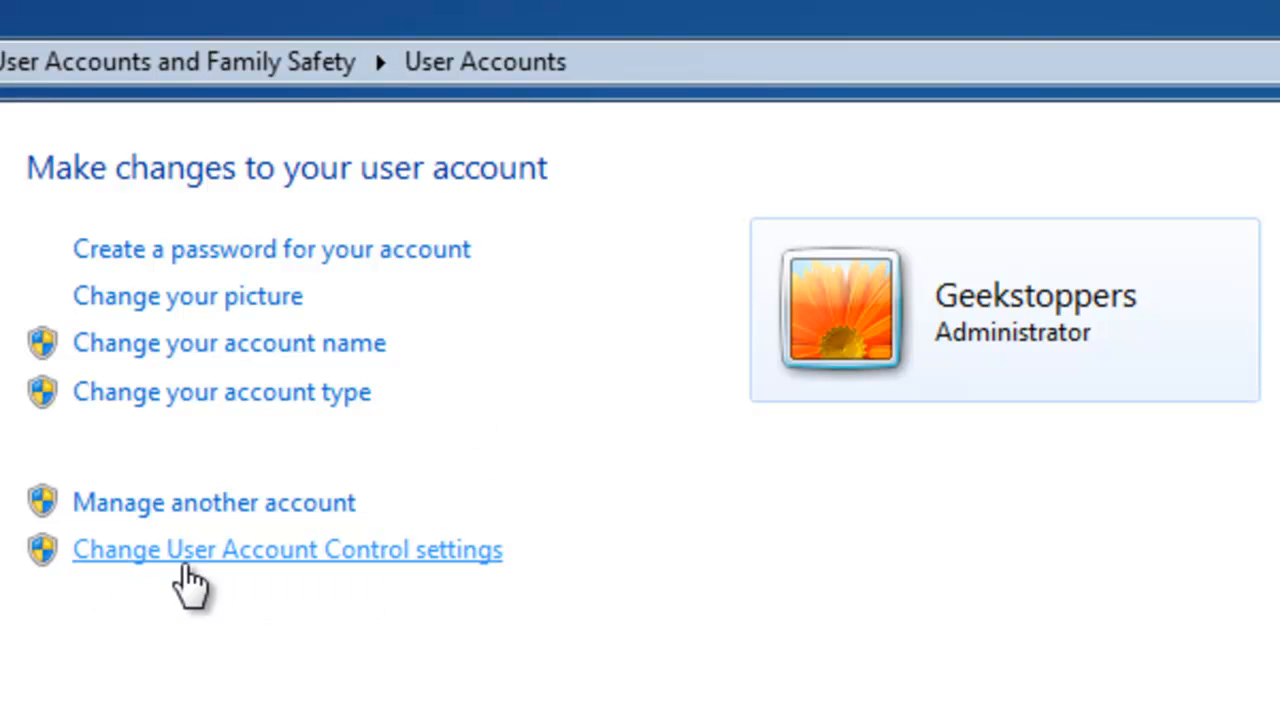
{"action": "mouse_move", "coordinate": [405, 575]}
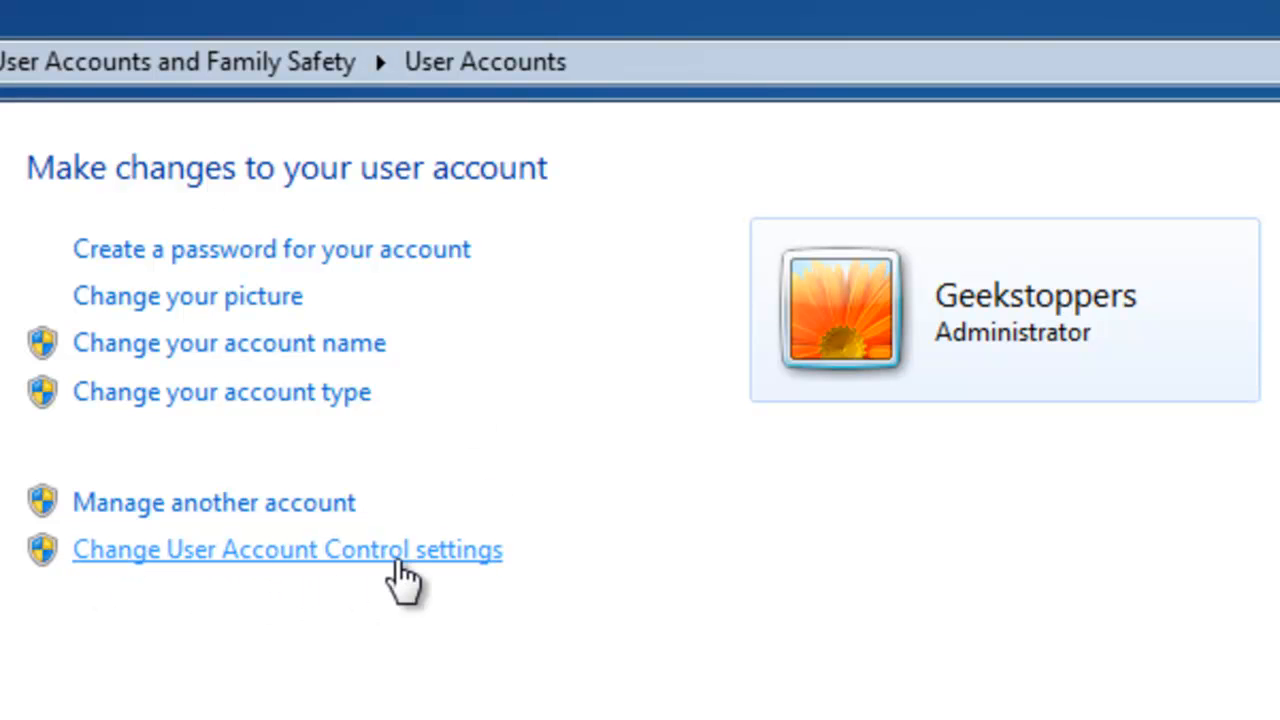
Step: Open Change User Account Control settings and drag the slider to Never notify
{"action": "left_click", "coordinate": [287, 549]}
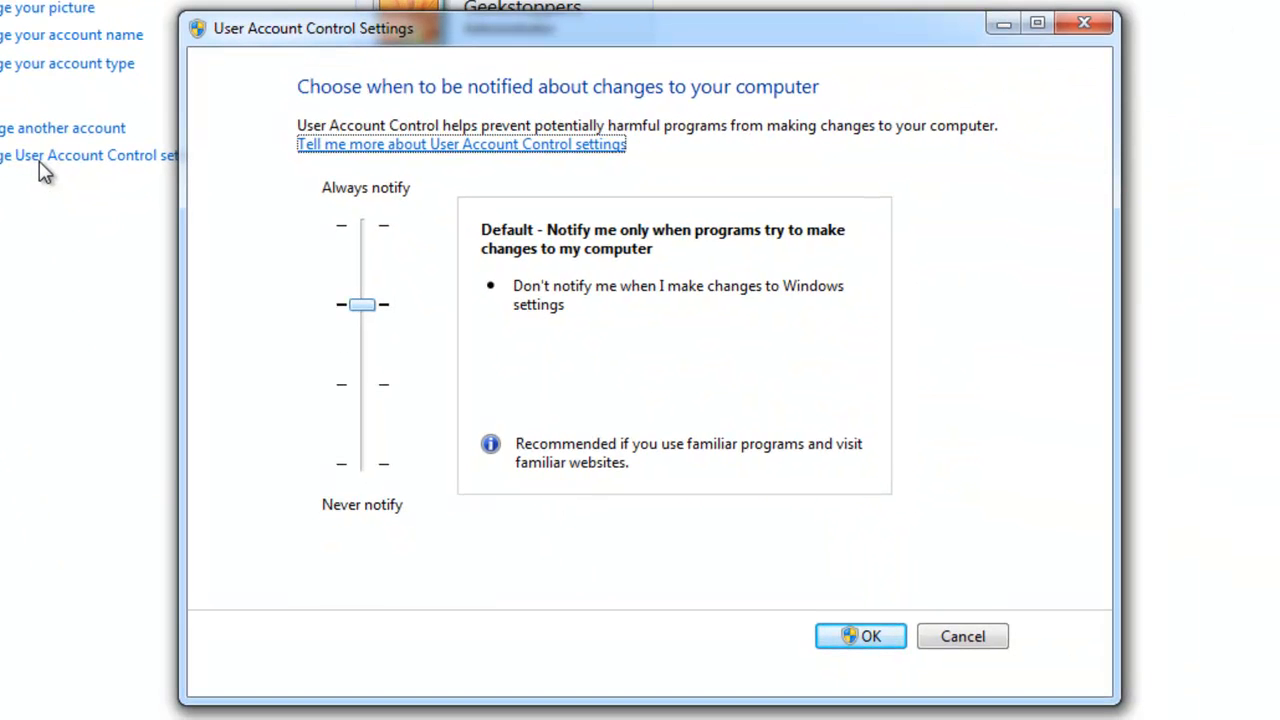
{"action": "left_click_drag", "start_coordinate": [362, 304], "coordinate": [362, 464]}
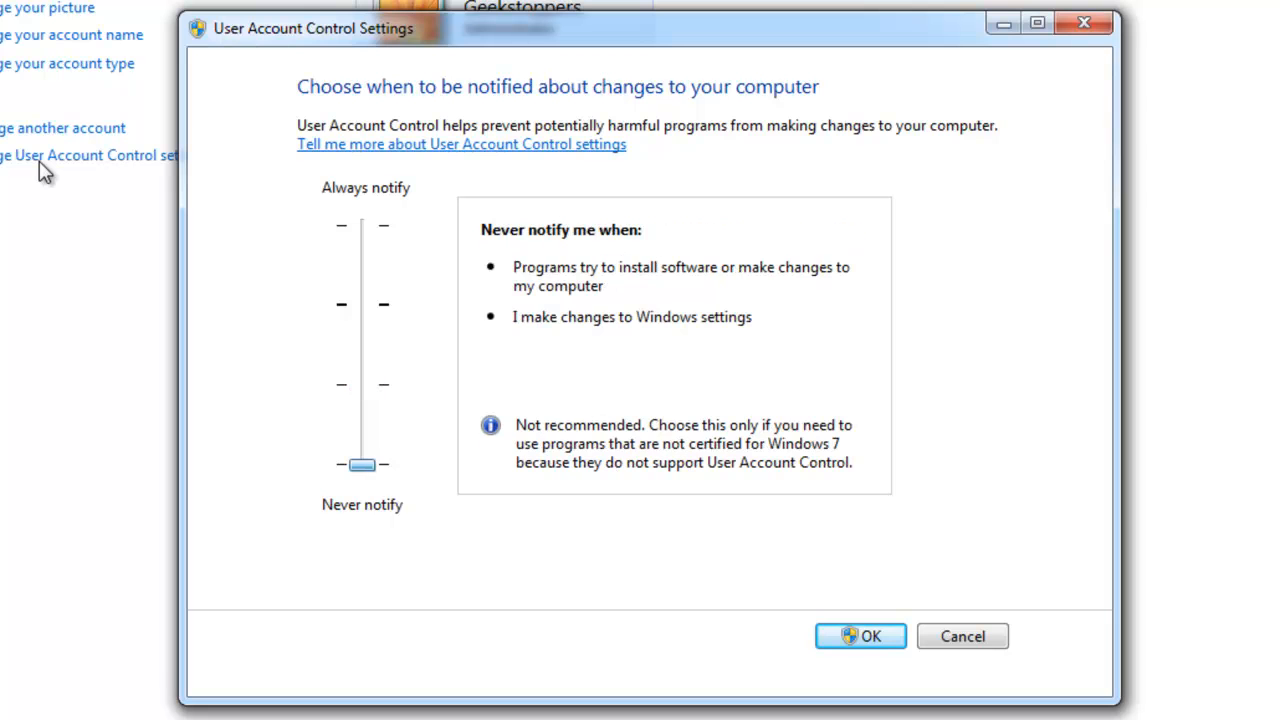